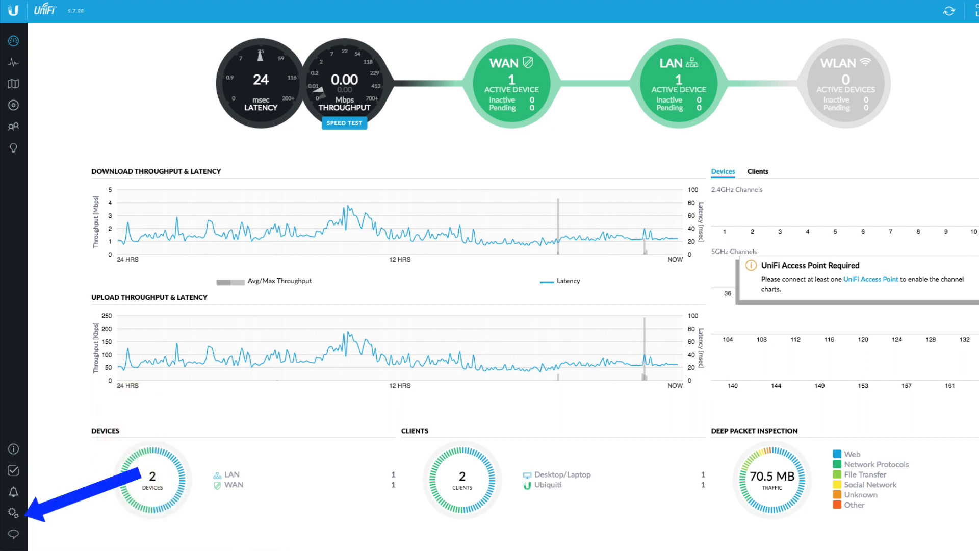
{"action": "mouse_move", "coordinate": [652, 329]}
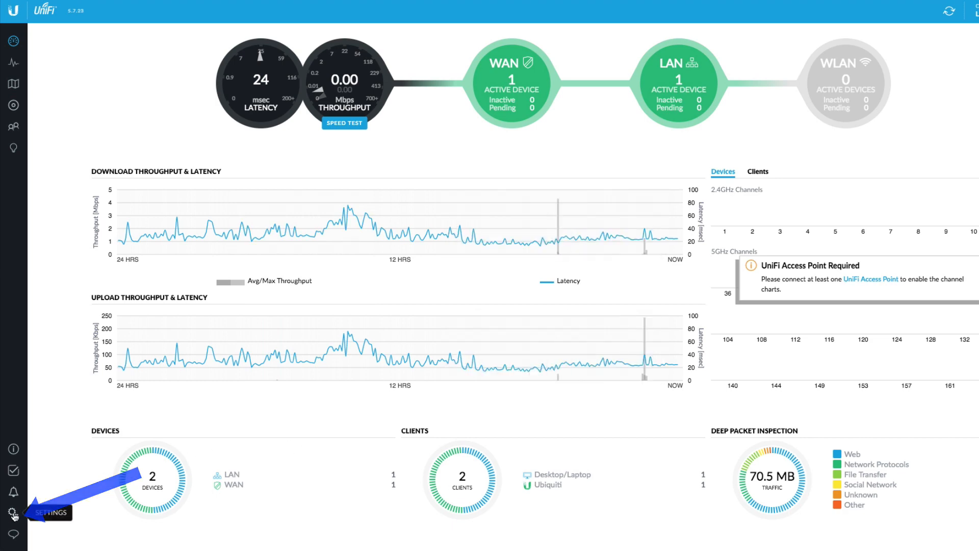
Step: Go to Settings > Networks and start a new network so the blank form shows
{"action": "left_click", "coordinate": [13, 516]}
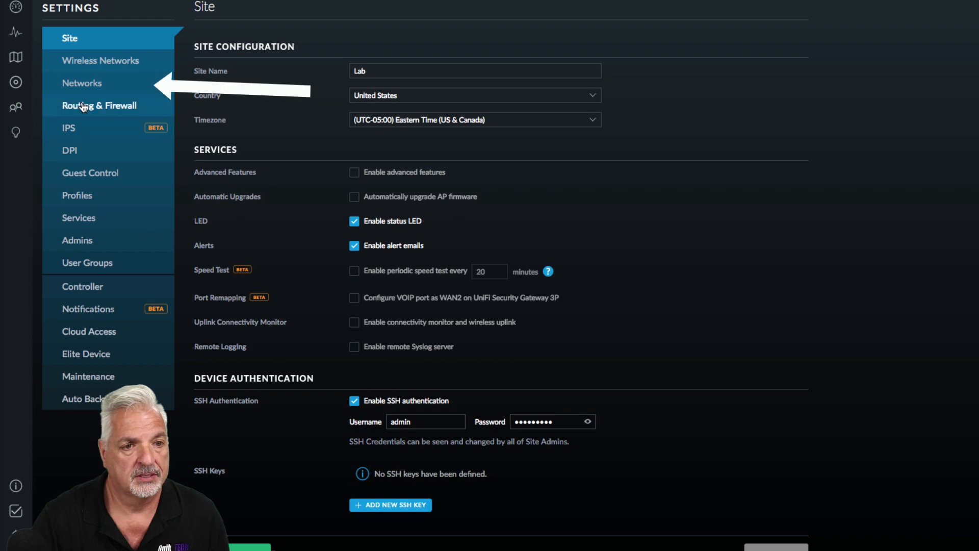
{"action": "left_click", "coordinate": [82, 82]}
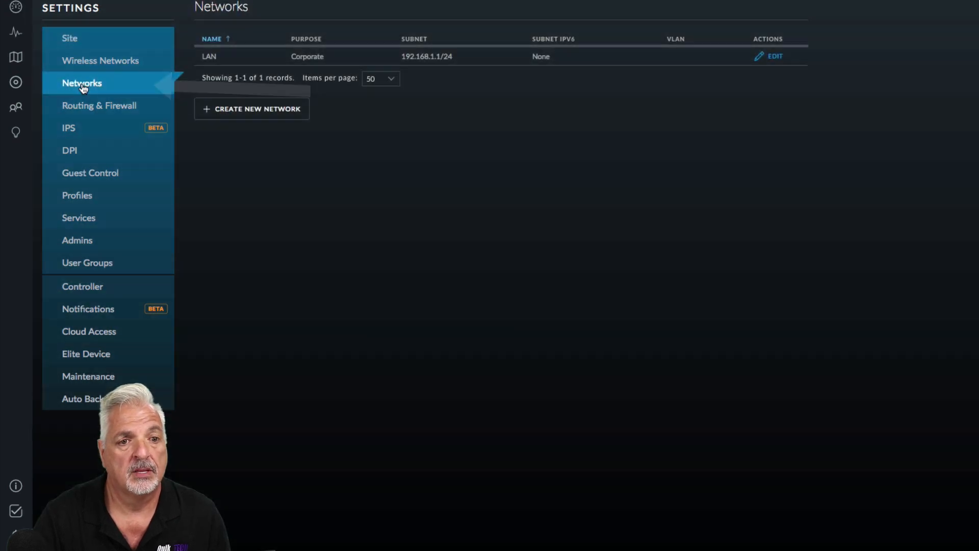
{"action": "mouse_move", "coordinate": [434, 71]}
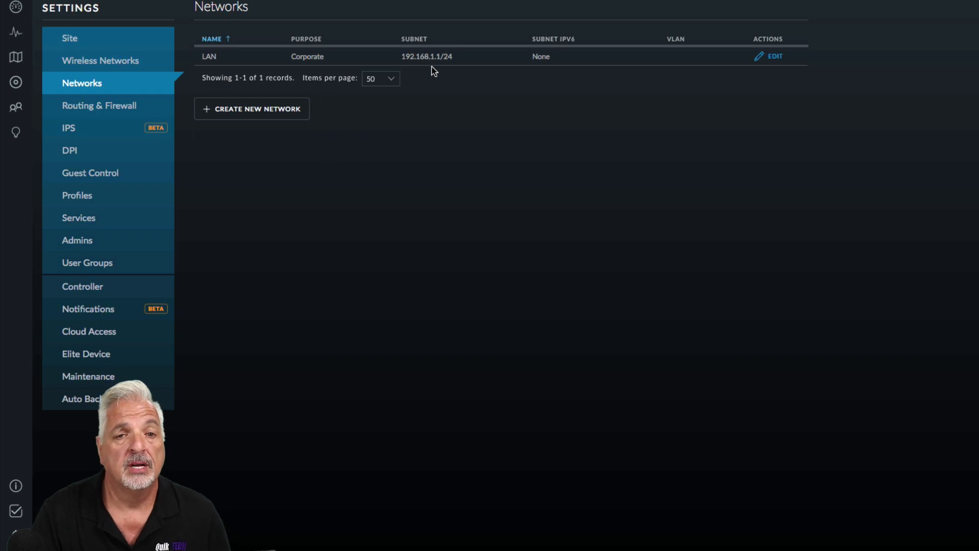
{"action": "mouse_move", "coordinate": [470, 95]}
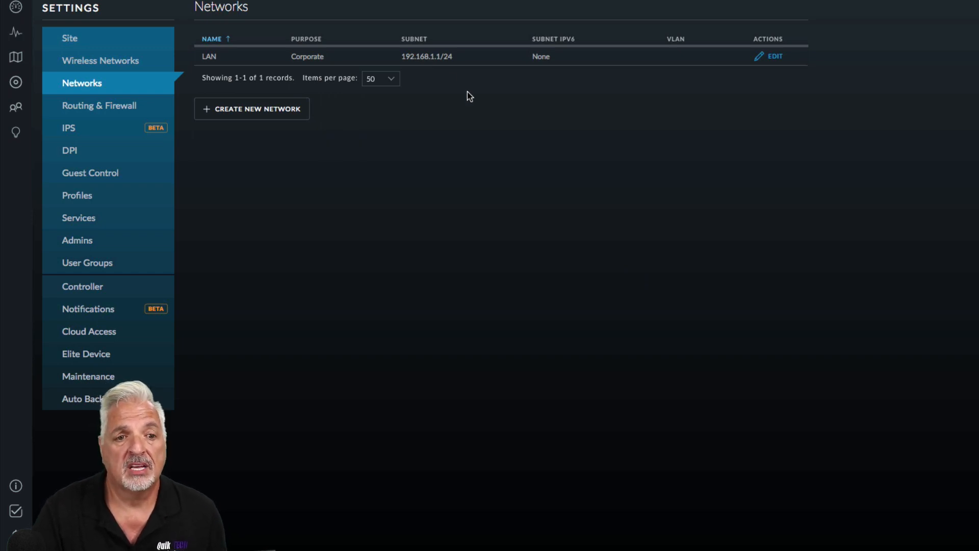
{"action": "mouse_move", "coordinate": [488, 139]}
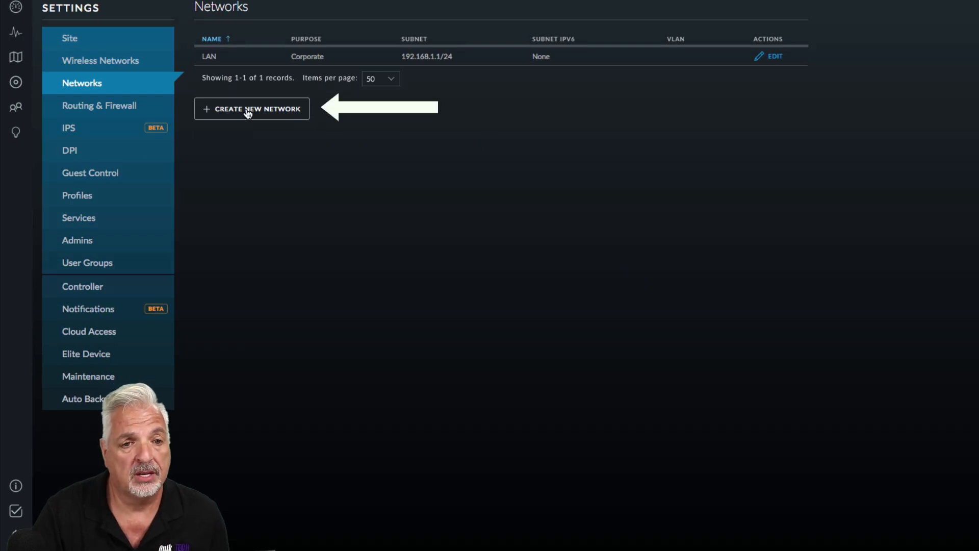
{"action": "left_click", "coordinate": [252, 108]}
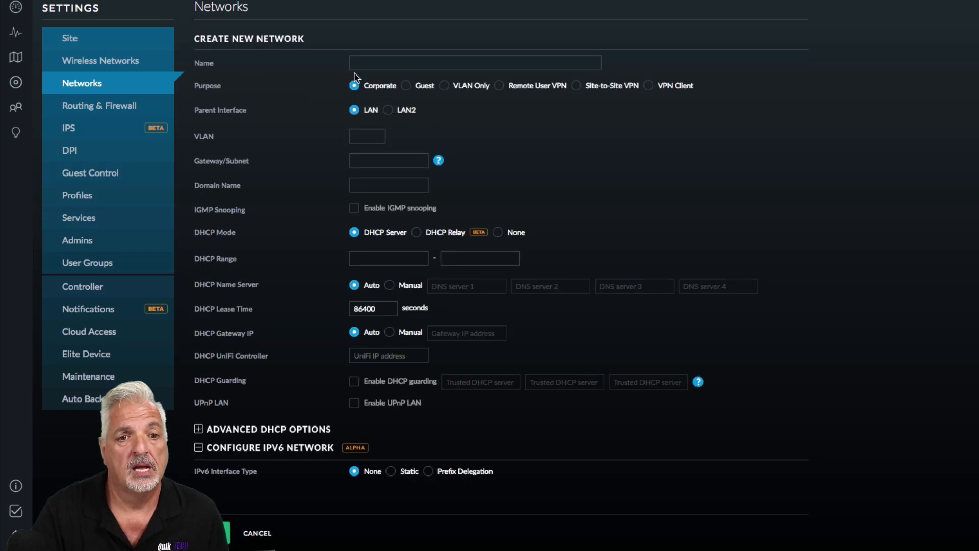
Step: Name the network LAN2 and place it on the second LAN port
{"action": "left_click", "coordinate": [474, 62]}
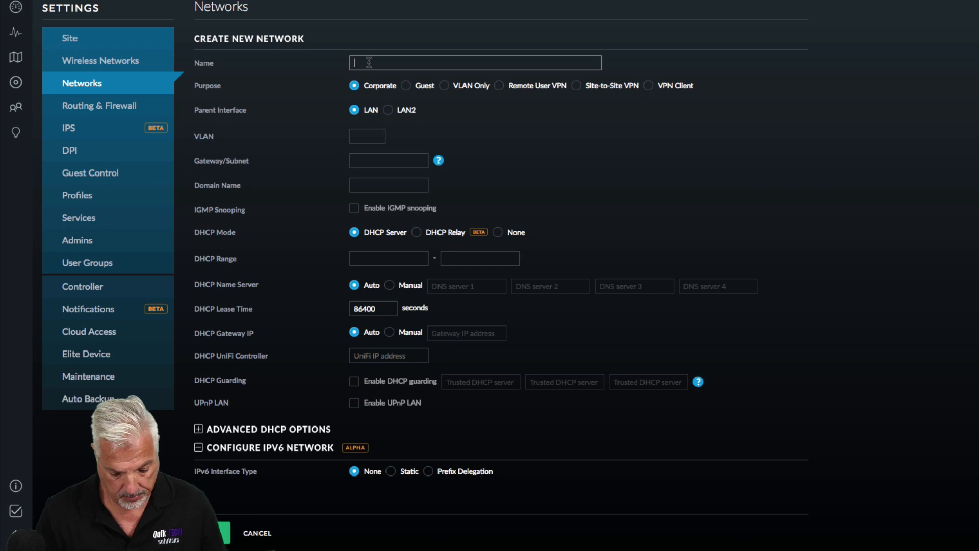
{"action": "type", "text": "LAN"}
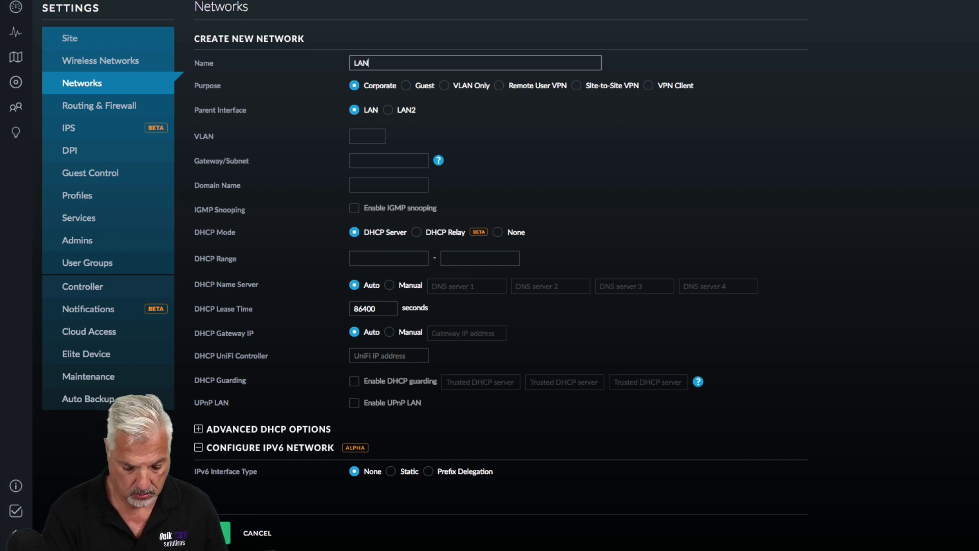
{"action": "type", "text": "2"}
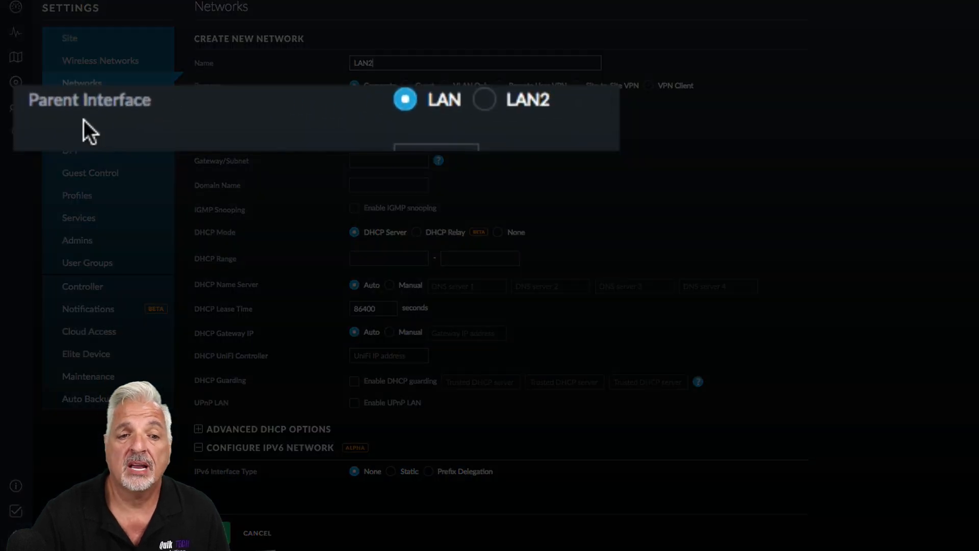
{"action": "mouse_move", "coordinate": [483, 121]}
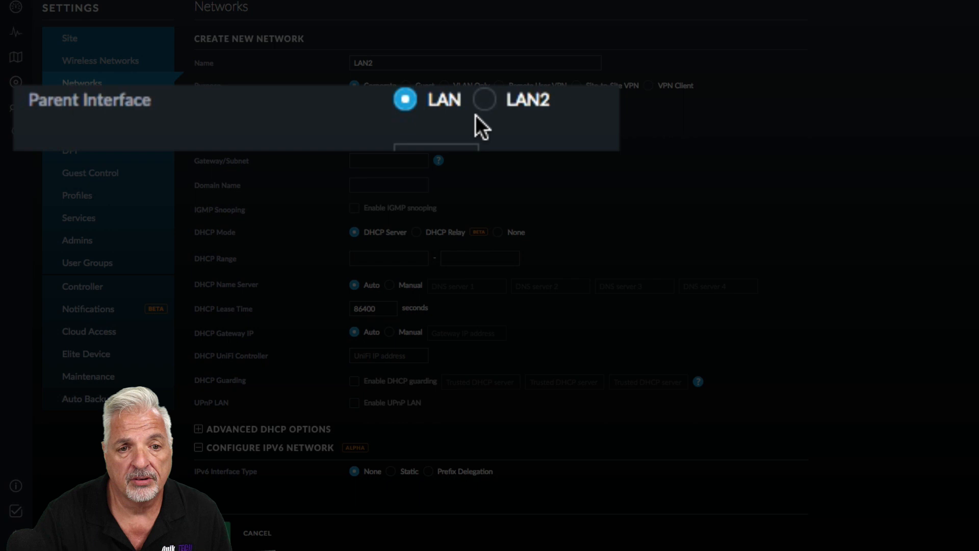
{"action": "left_click", "coordinate": [484, 99]}
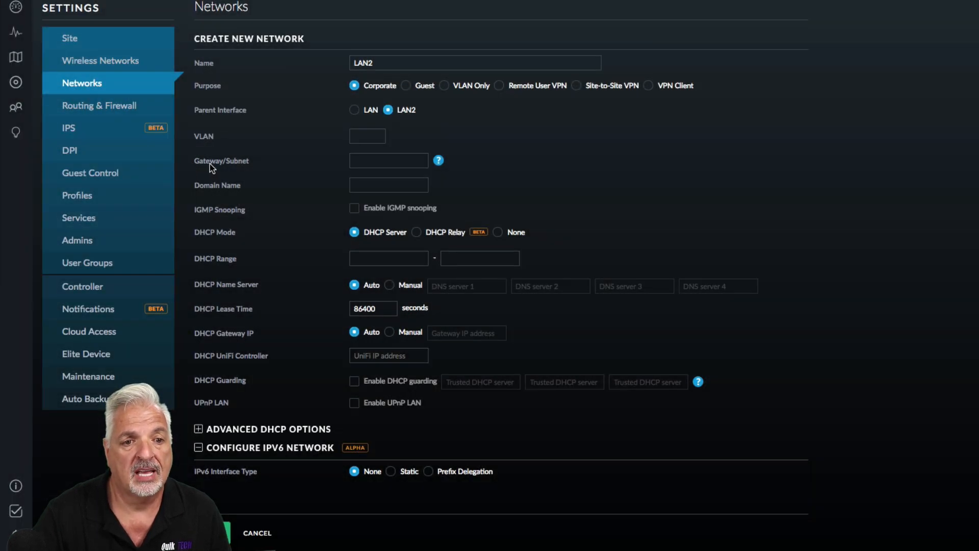
Step: Set the gateway/subnet to 10.0.0.1/24, fill the DHCP range from it, and save the network
{"action": "left_click", "coordinate": [388, 160]}
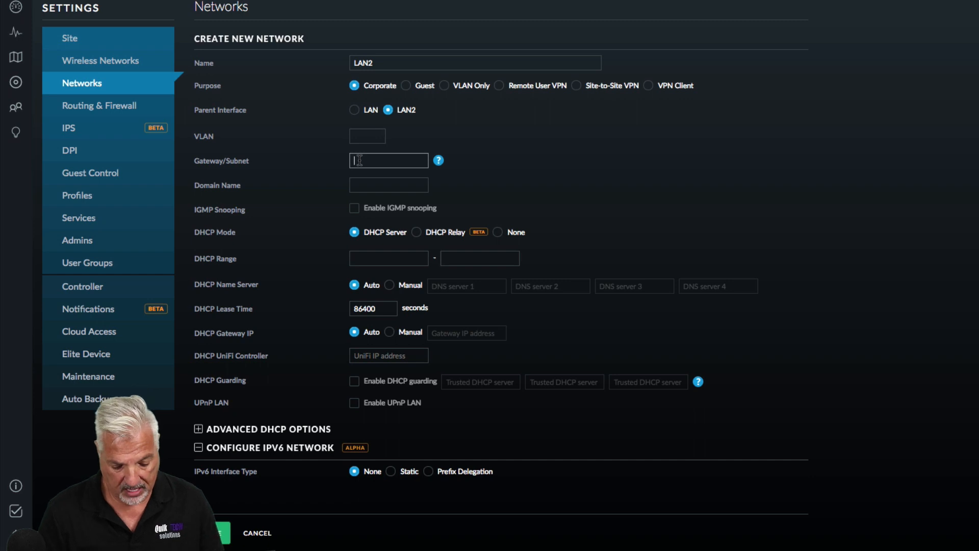
{"action": "type", "text": "10.0"}
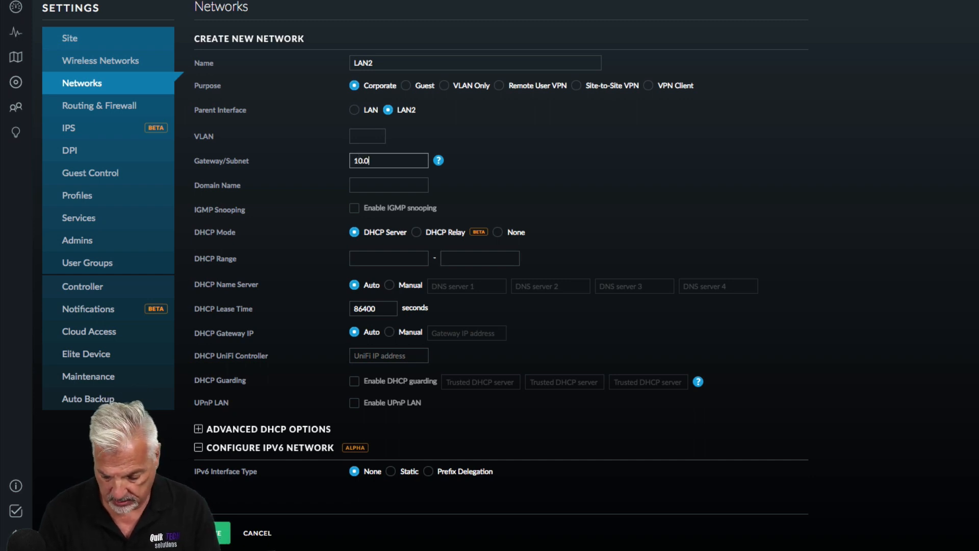
{"action": "type", "text": ".0.1/"}
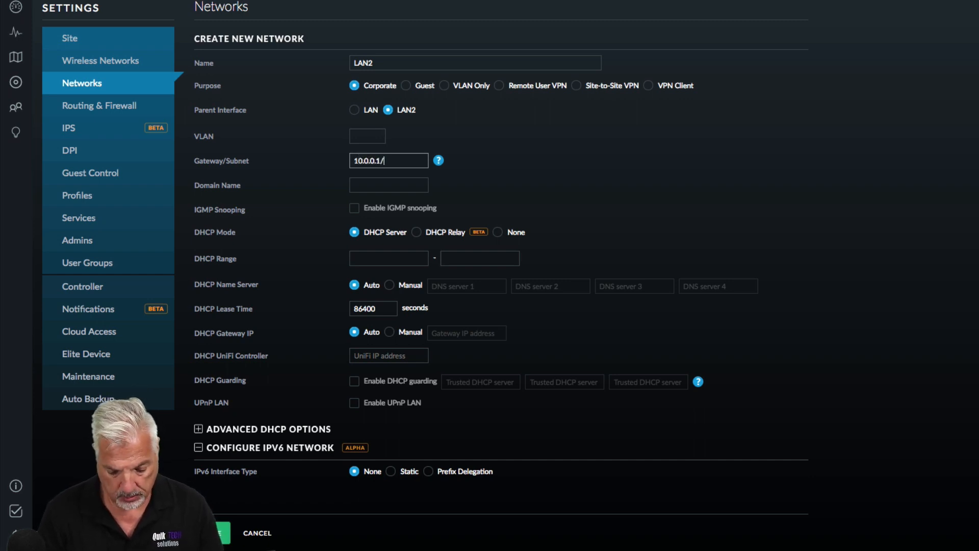
{"action": "type", "text": "24"}
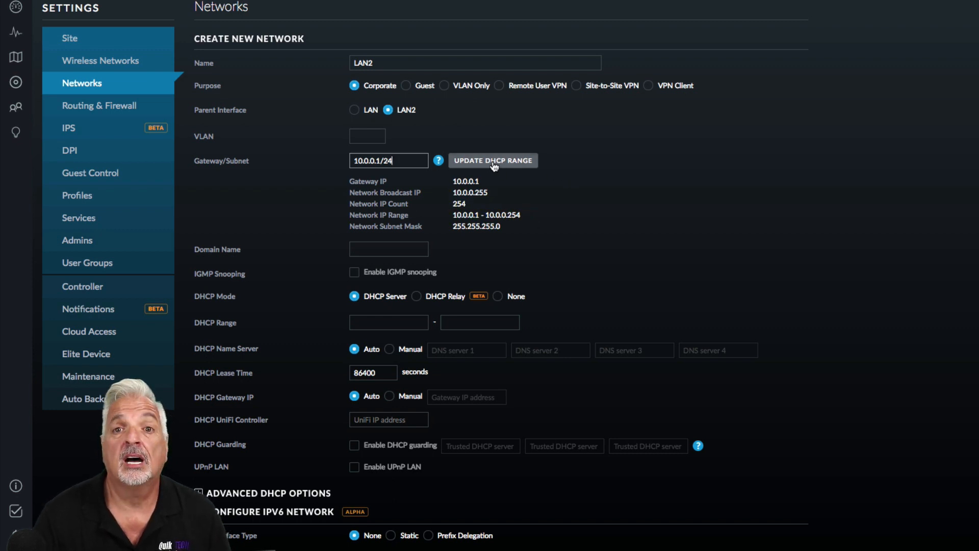
{"action": "left_click", "coordinate": [492, 160]}
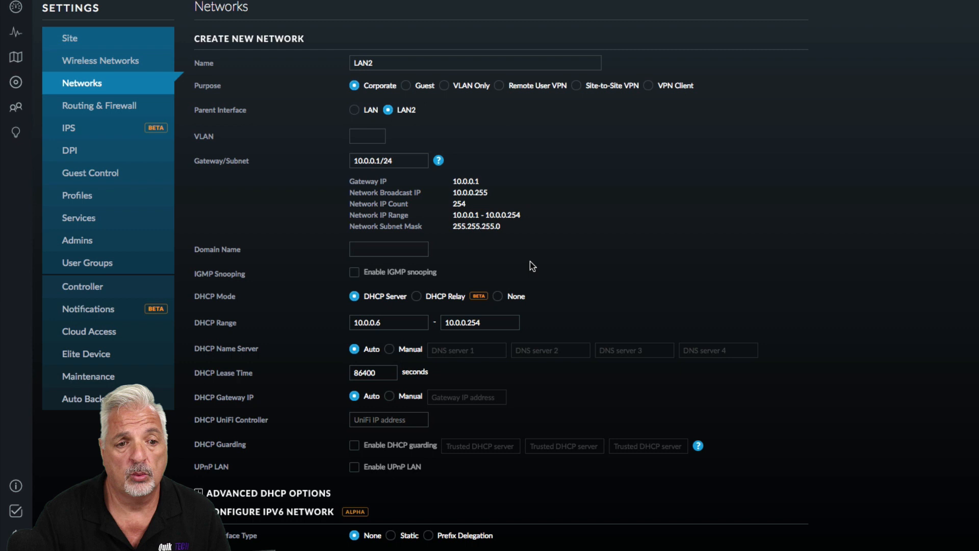
{"action": "mouse_move", "coordinate": [242, 336]}
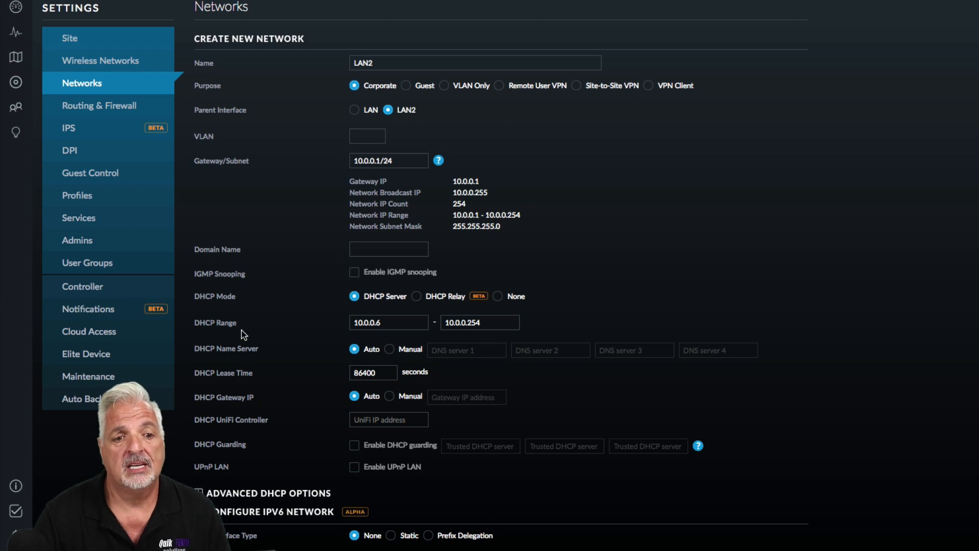
{"action": "mouse_move", "coordinate": [377, 334]}
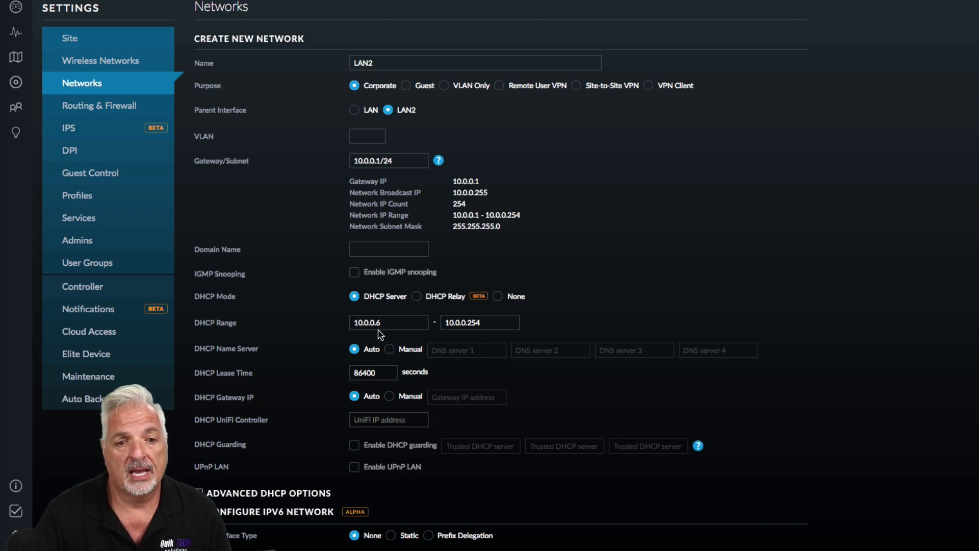
{"action": "mouse_move", "coordinate": [488, 337]}
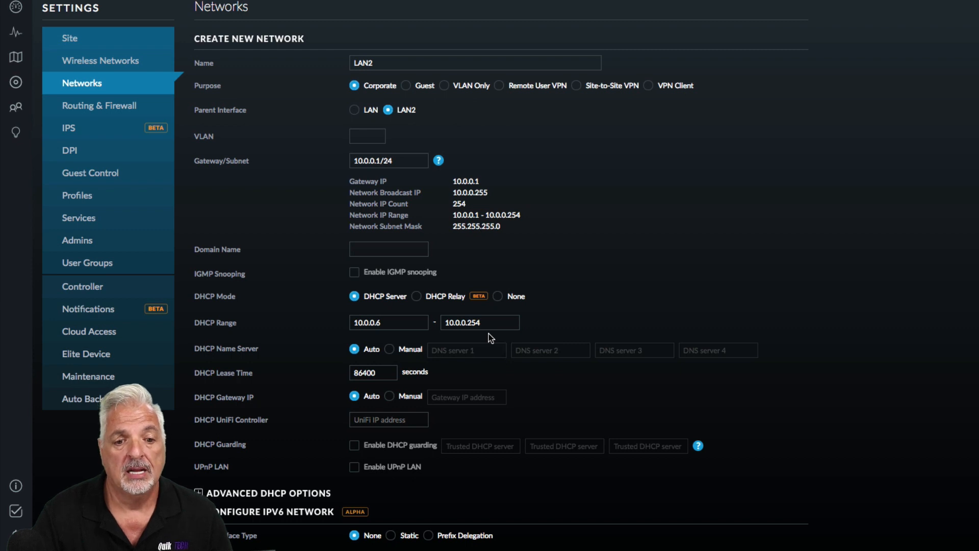
{"action": "scroll", "scroll_direction": "down", "scroll_amount": 3}
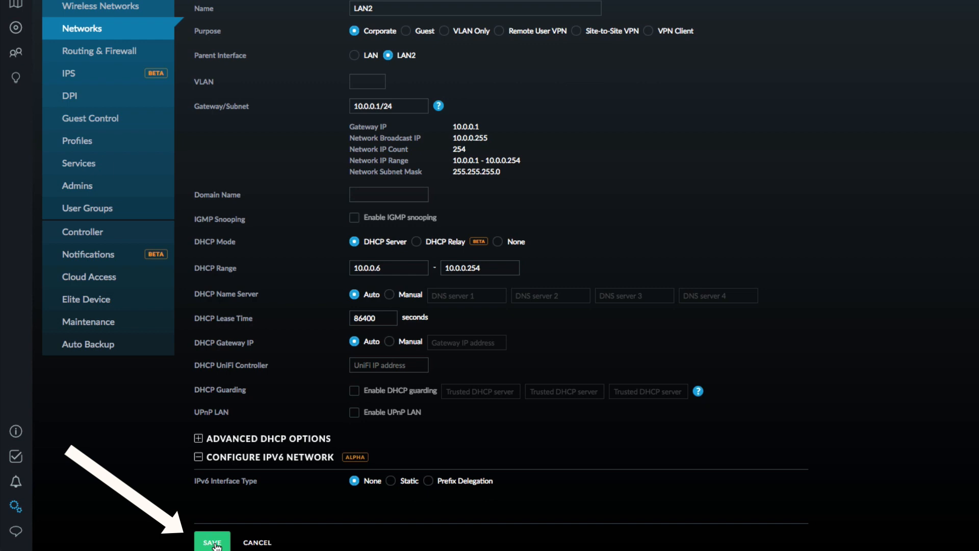
{"action": "left_click", "coordinate": [211, 541]}
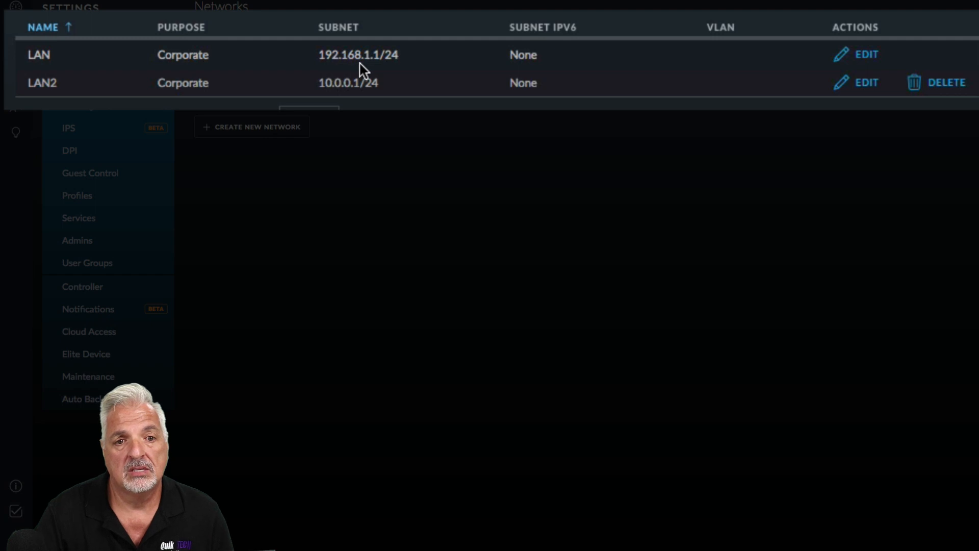
{"action": "mouse_move", "coordinate": [415, 68]}
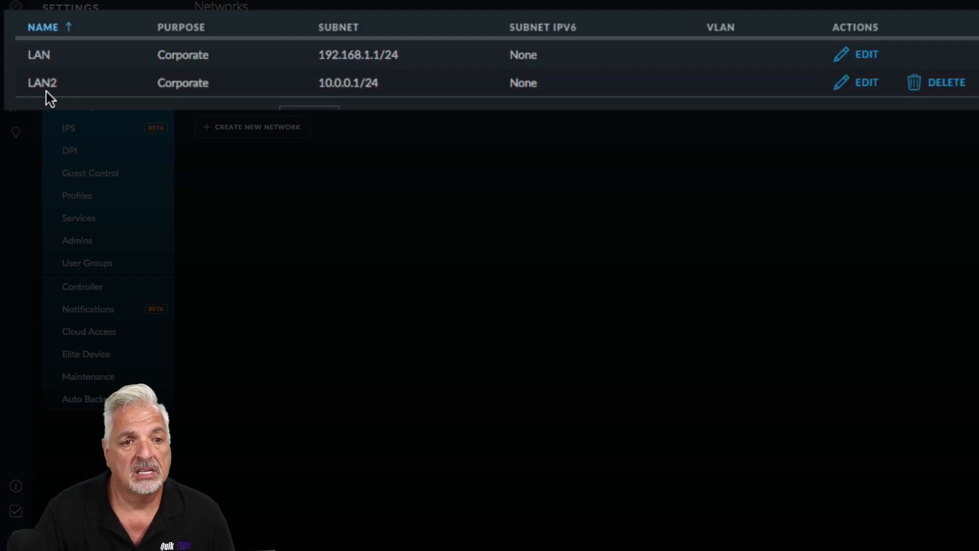
{"action": "mouse_move", "coordinate": [345, 99]}
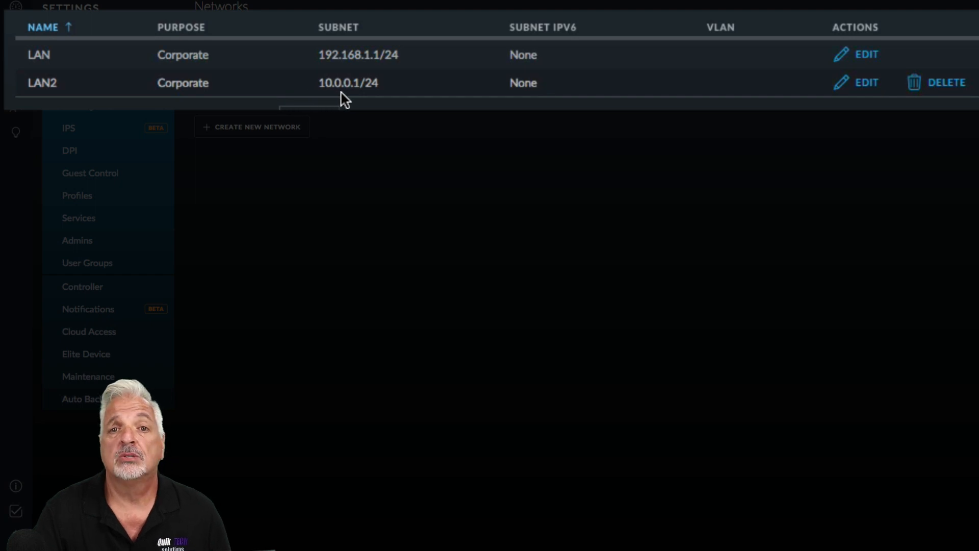
{"action": "mouse_move", "coordinate": [399, 105]}
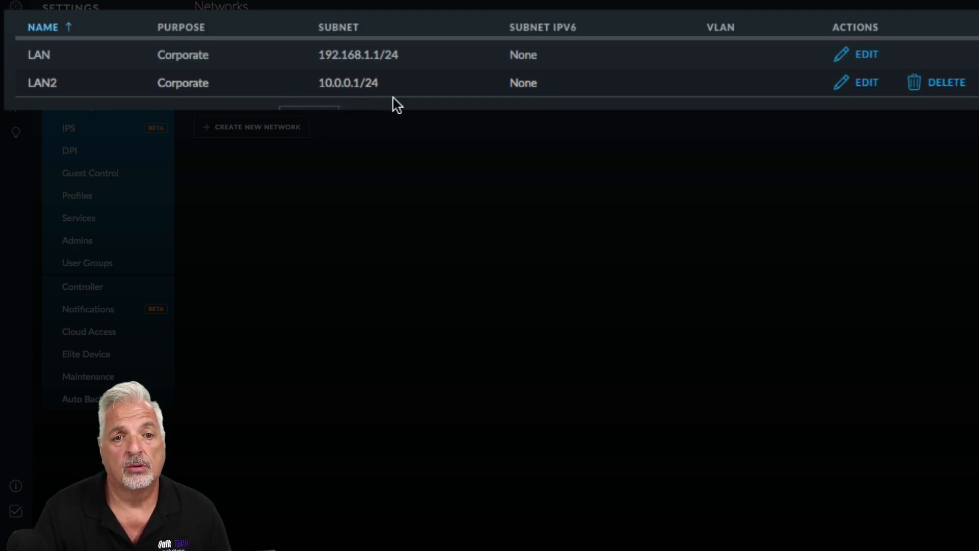
{"action": "mouse_move", "coordinate": [407, 105]}
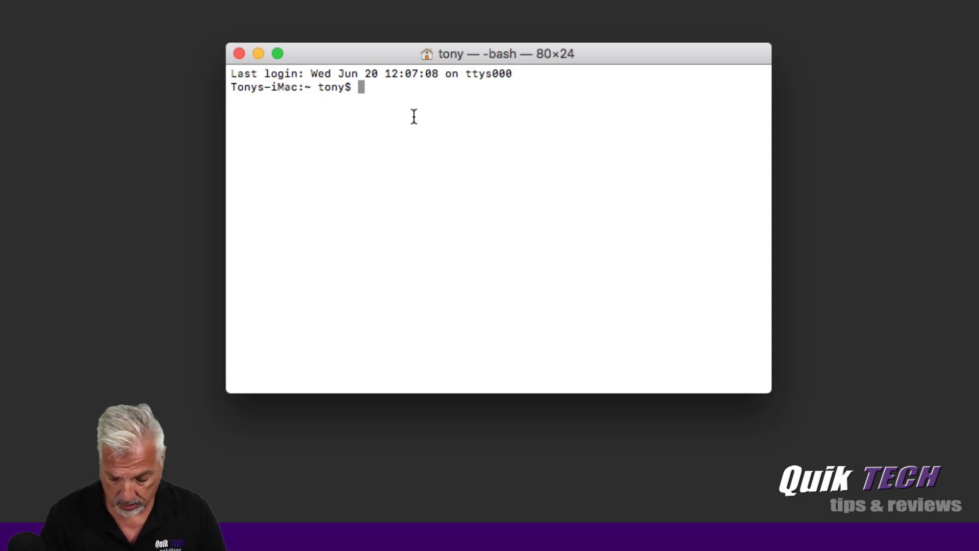
Step: Ping 10.0.0.6 from Terminal, watch the replies, then stop it with Ctrl+Z
{"action": "type", "text": "ping"}
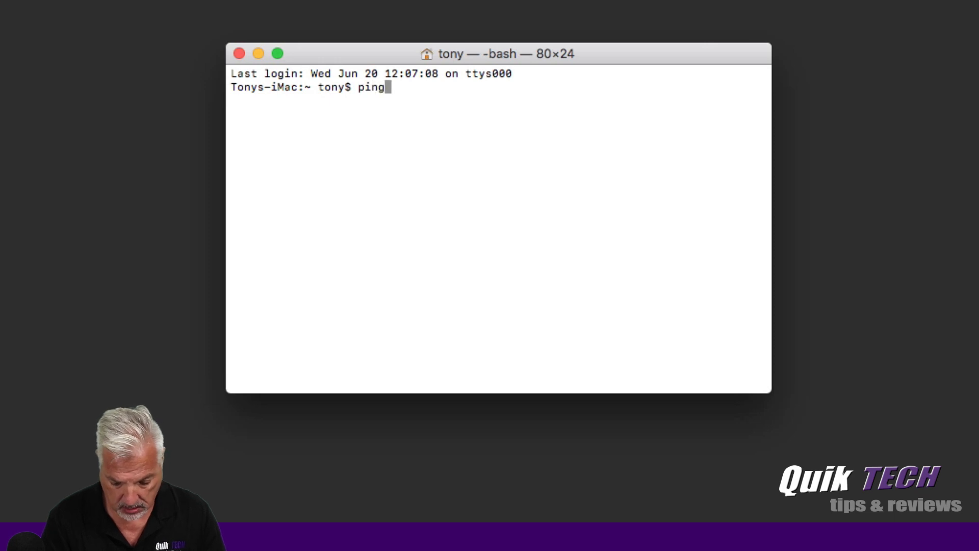
{"action": "type", "text": "10.0"}
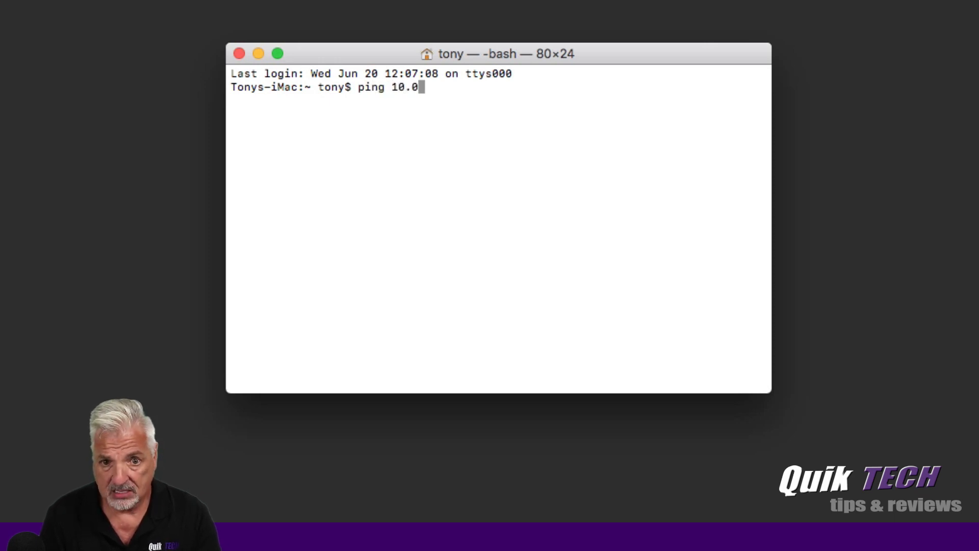
{"action": "type", "text": ".06"}
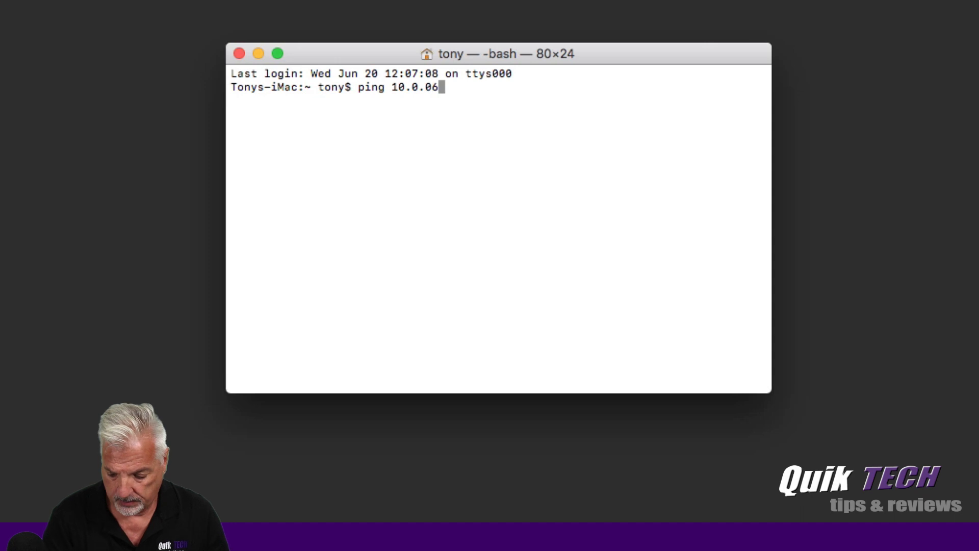
{"action": "key", "text": "Return"}
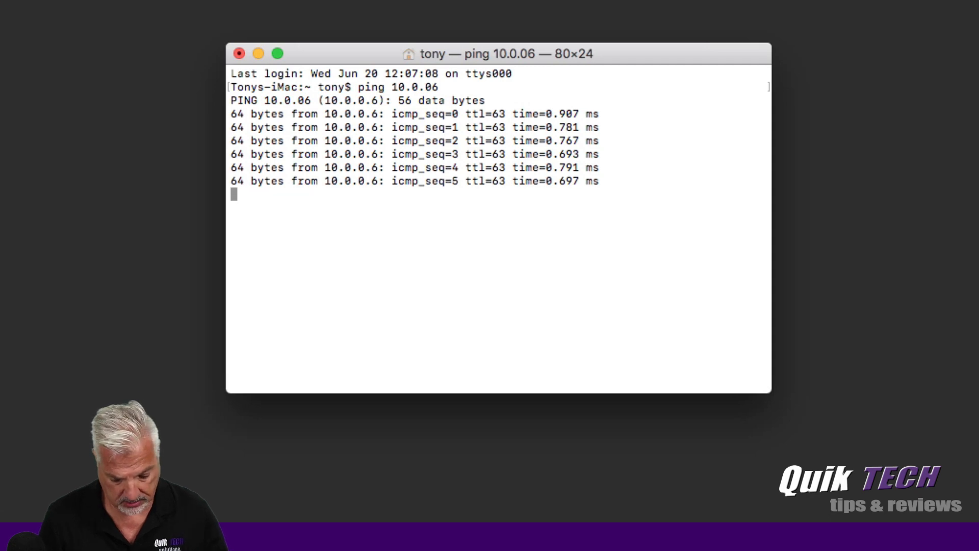
{"action": "key", "text": "ctrl+z"}
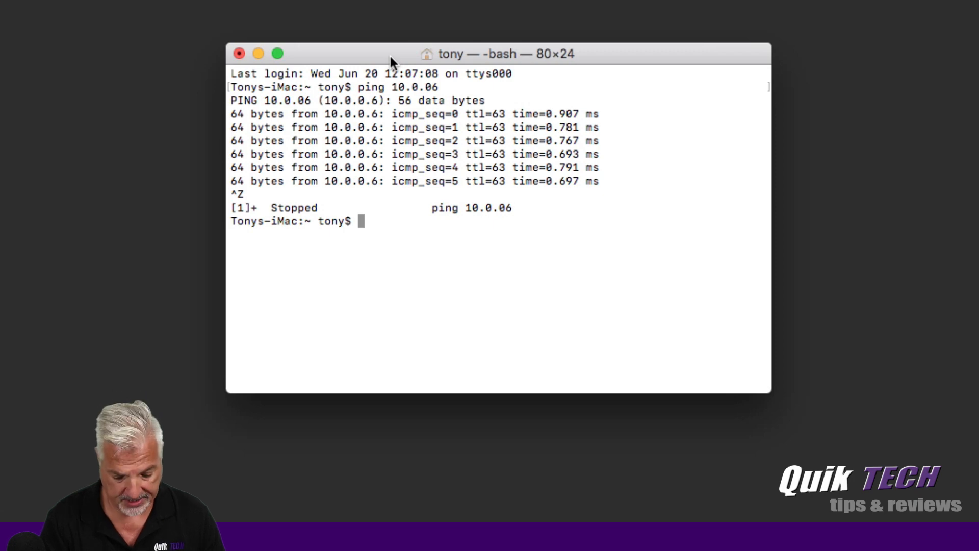
{"action": "type", "text": "ssh"}
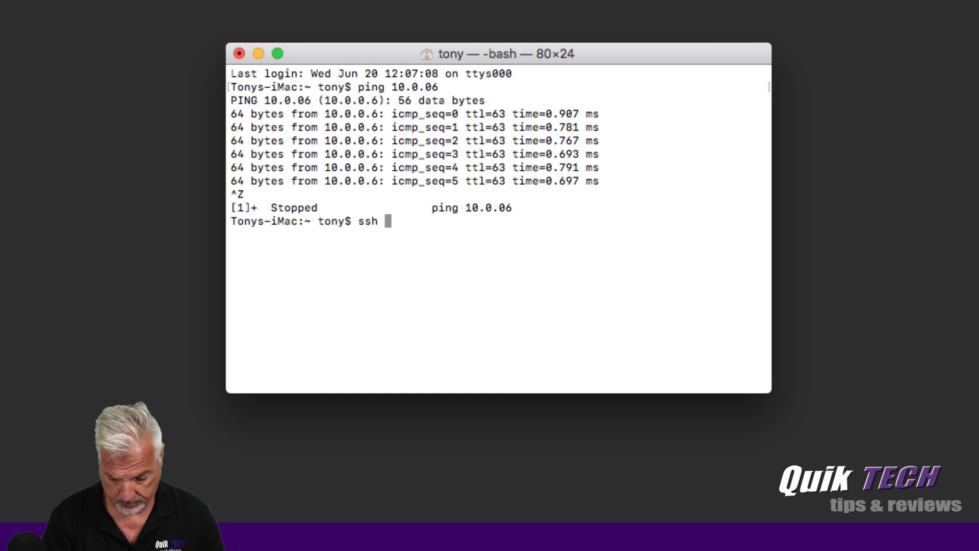
{"action": "type", "text": "pi@"}
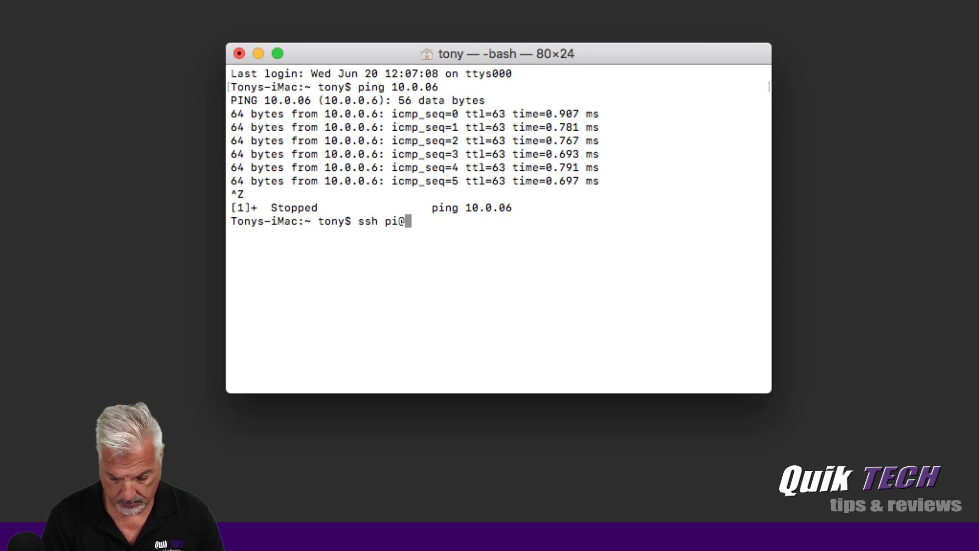
{"action": "type", "text": "10."}
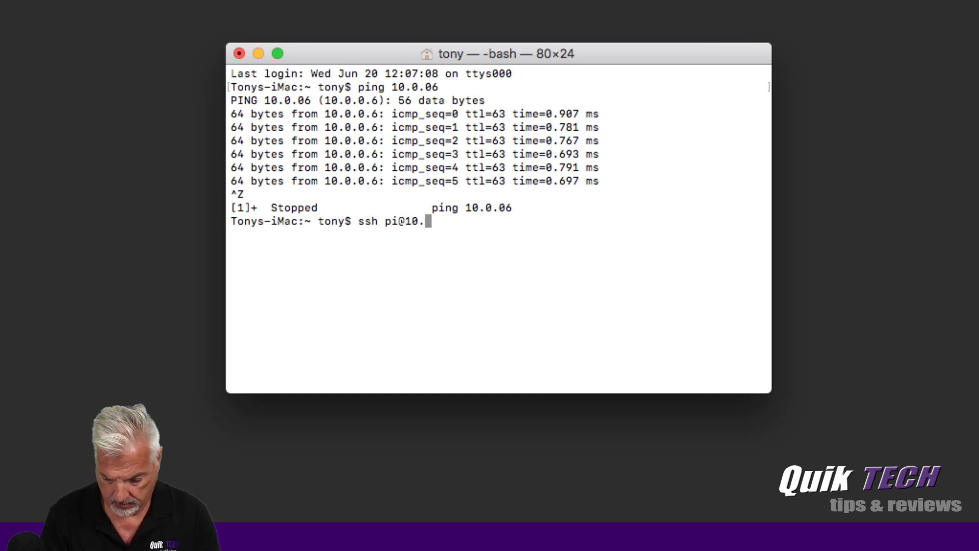
{"action": "type", "text": "0.0."}
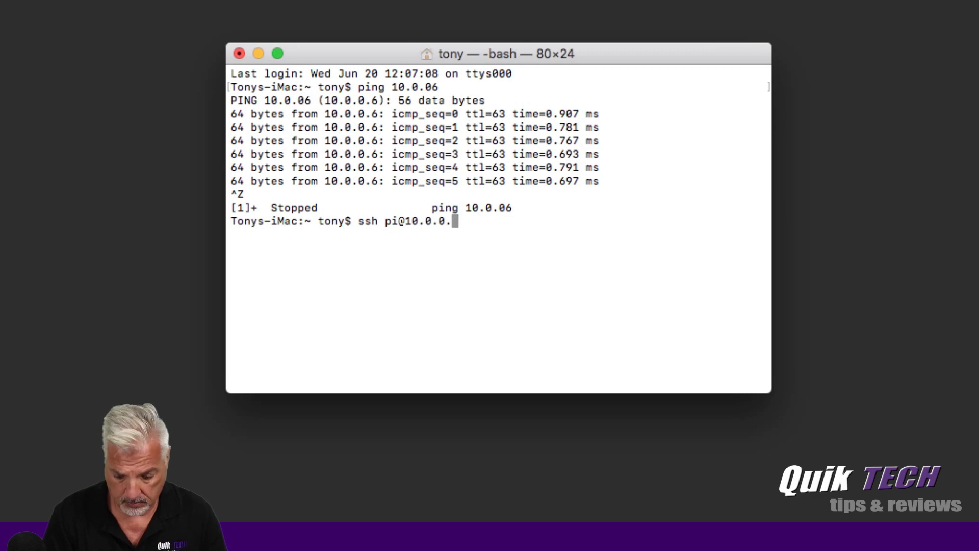
{"action": "key", "text": "Return"}
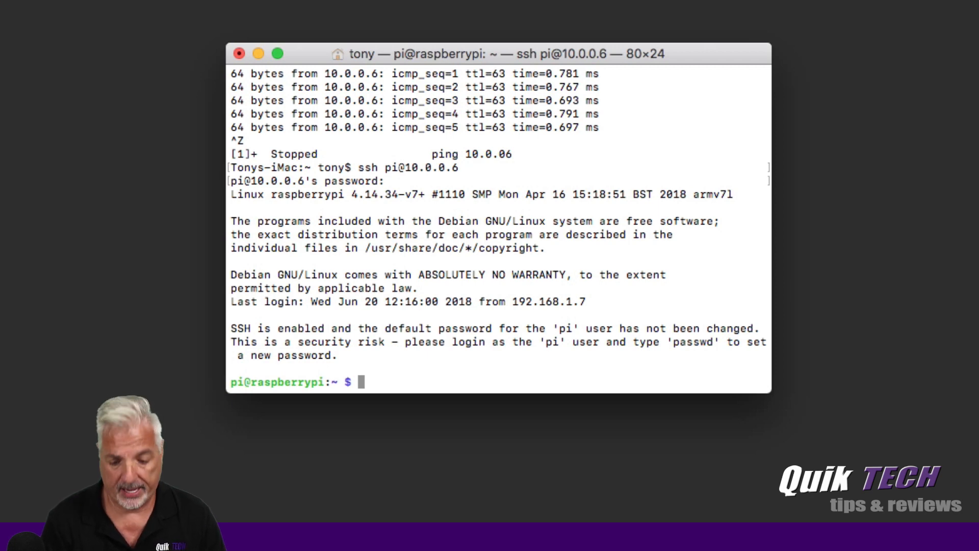
Step: From the Pi, ping 192.168.1.7 on the other subnet and confirm replies
{"action": "type", "text": "ping"}
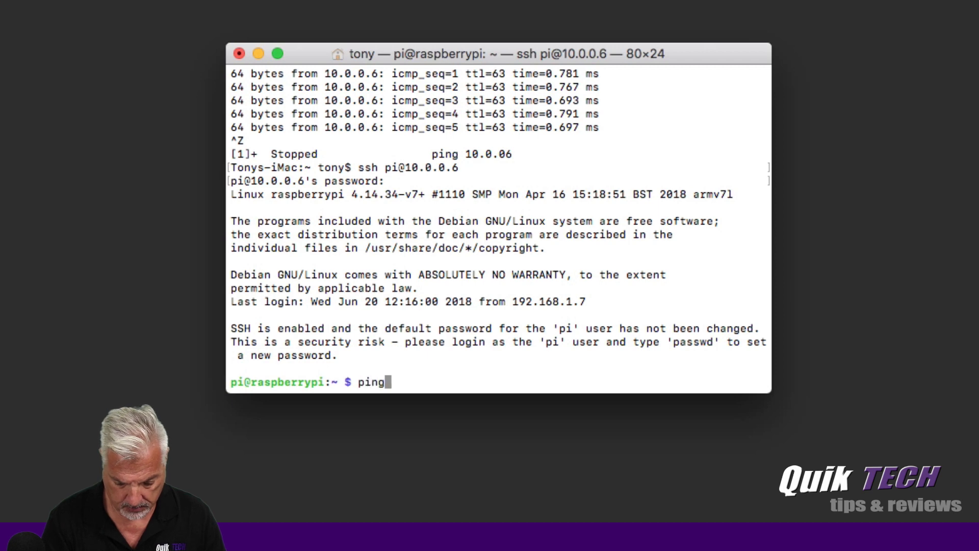
{"action": "type", "text": "192."}
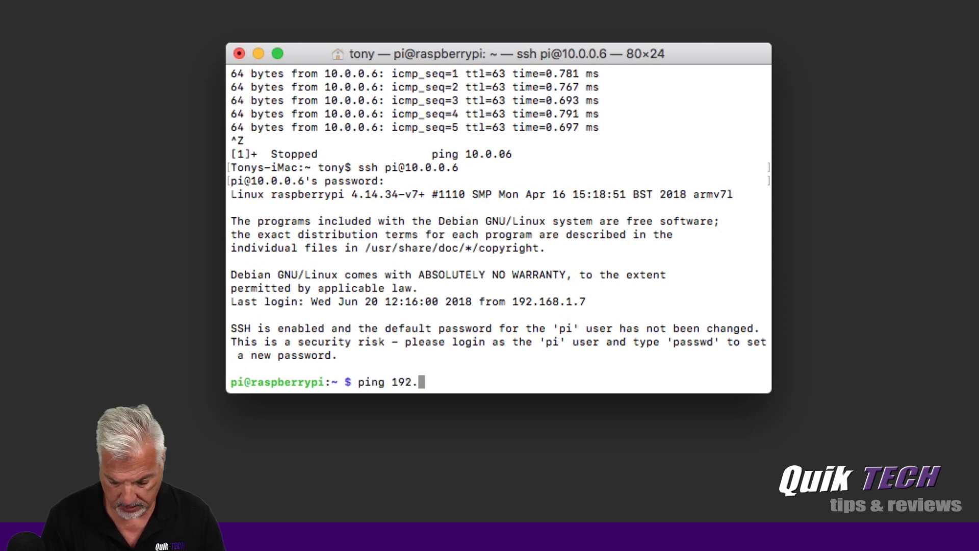
{"action": "type", "text": "168.1."}
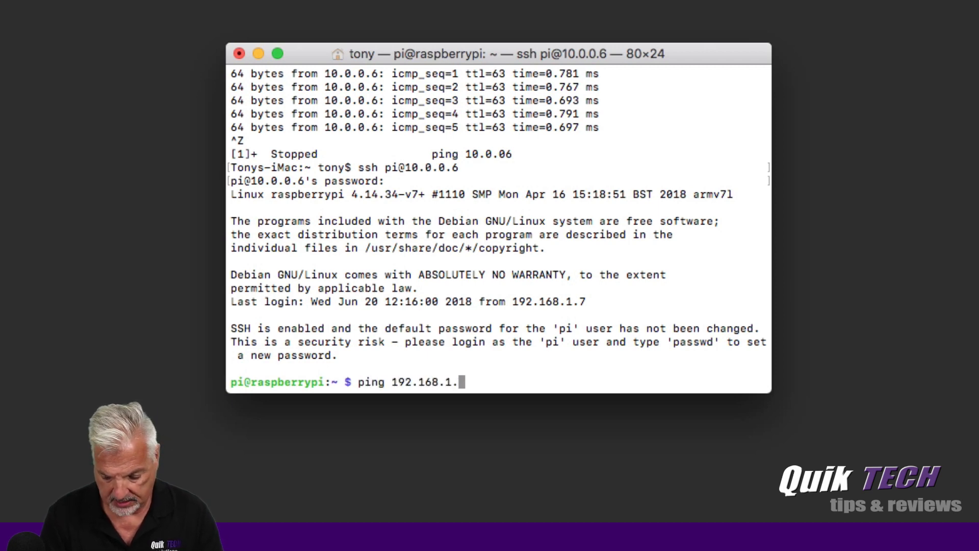
{"action": "key", "text": "Return"}
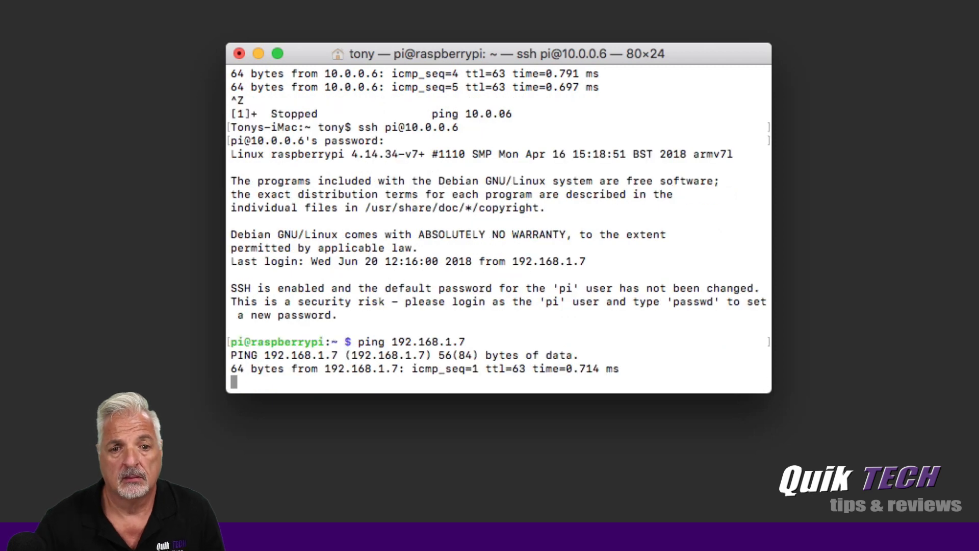